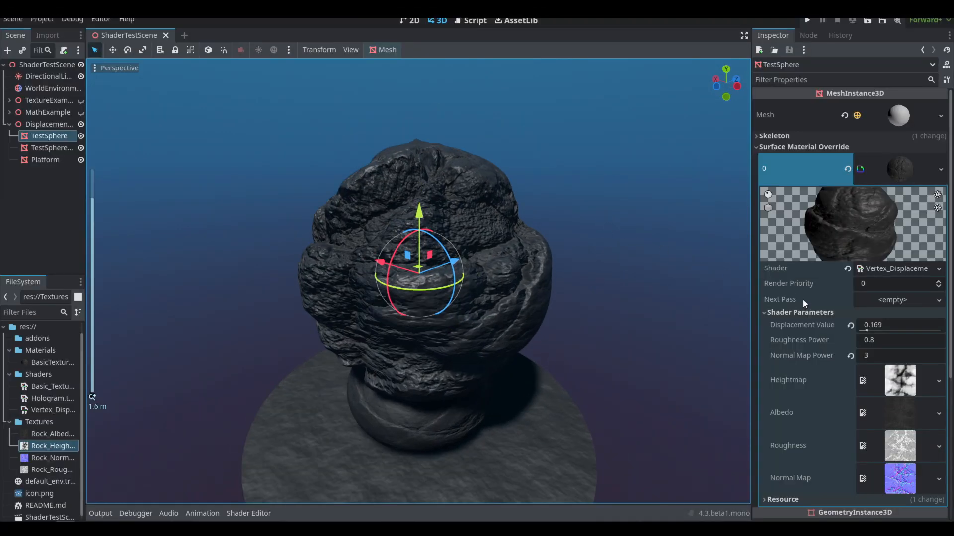
- Enter 0.349 and open the Vertex_Displacement visual shader graph with the sphere undisplaced
text(0.349)
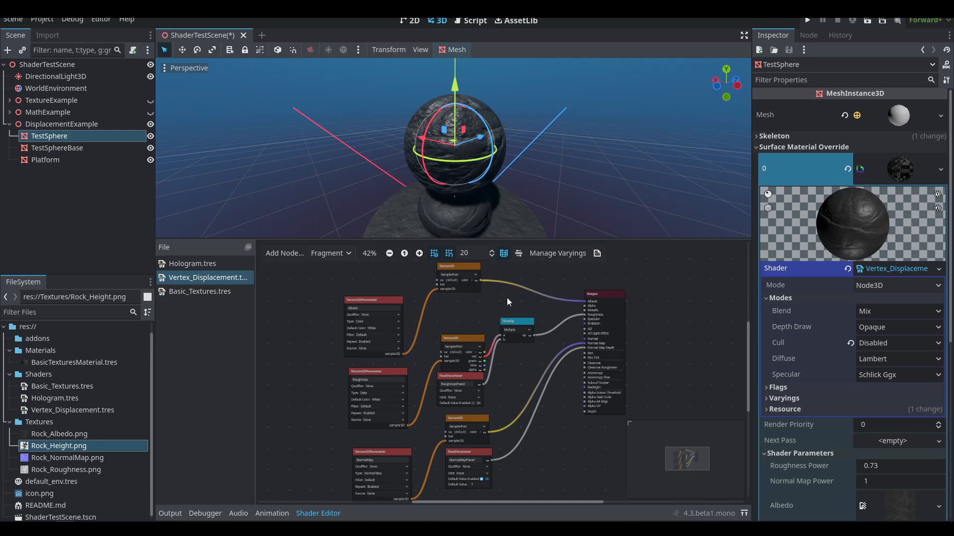
mouse_move(330, 253)
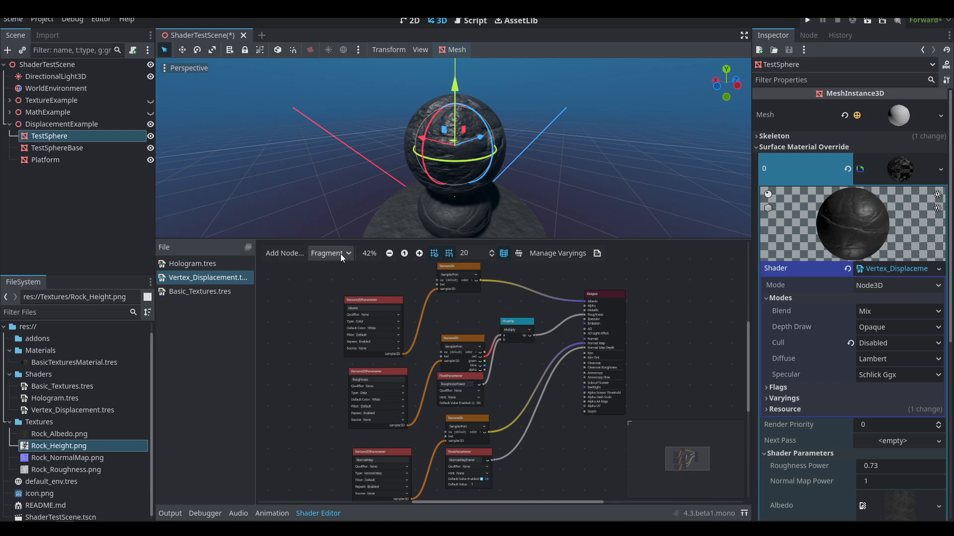
- Change the shader graph stage from Fragment to Vertex
click(330, 253)
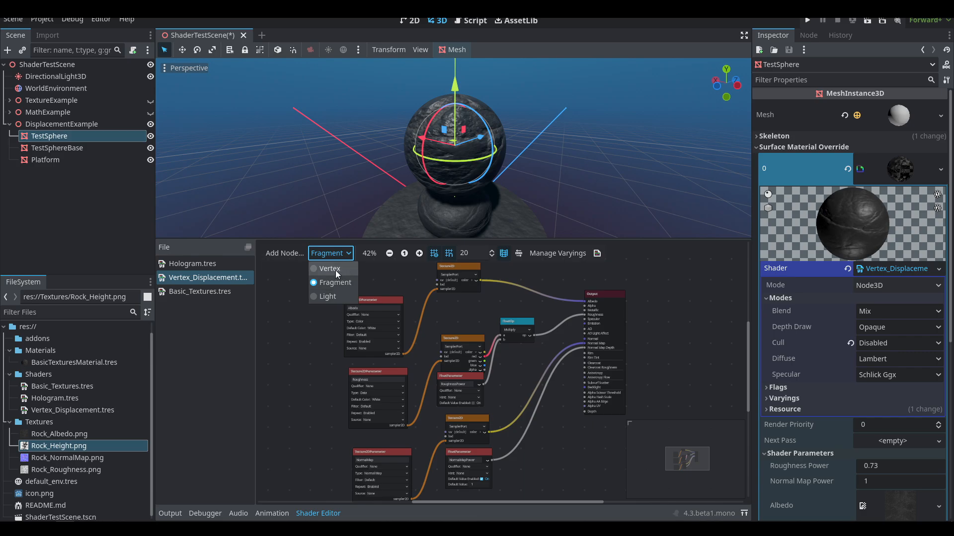
click(329, 269)
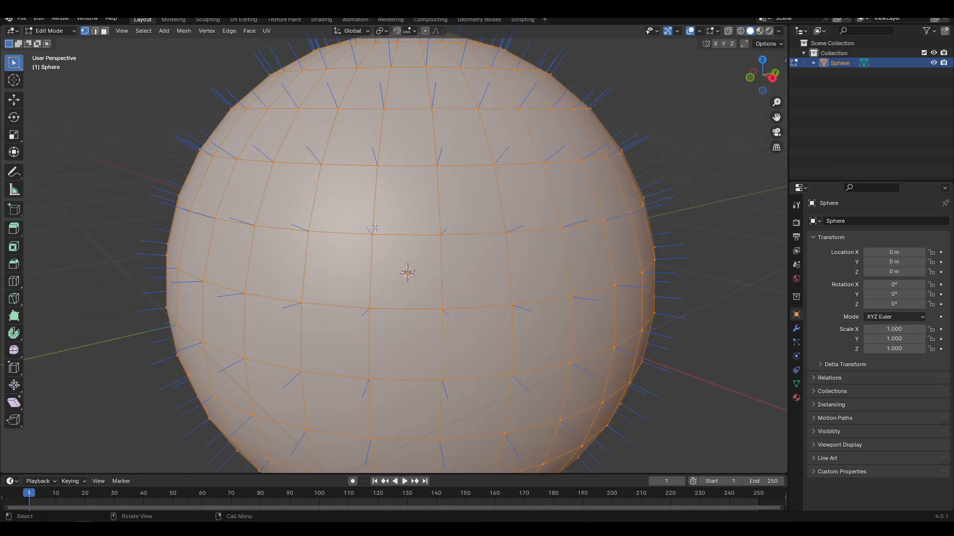
mouse_move(418, 182)
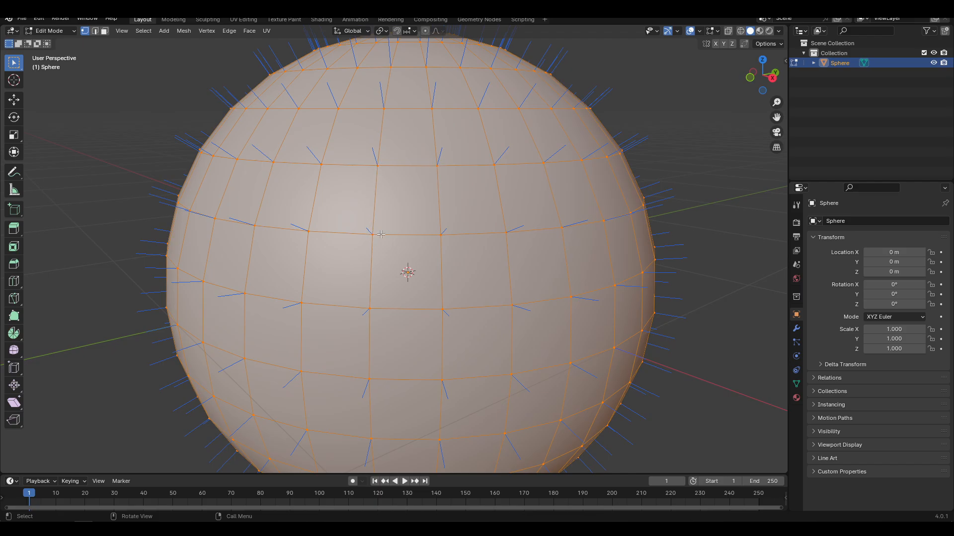
scroll(down, 3)
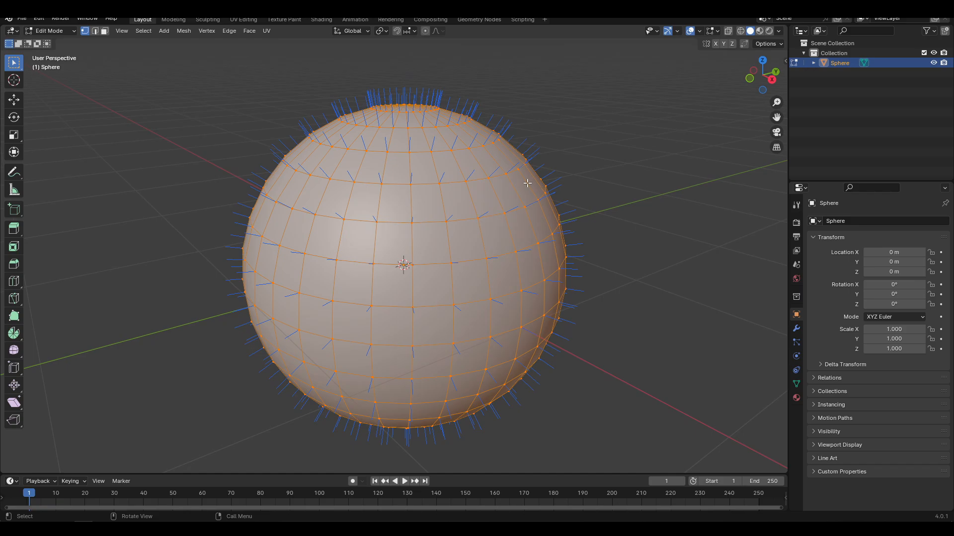
scroll(down, 3)
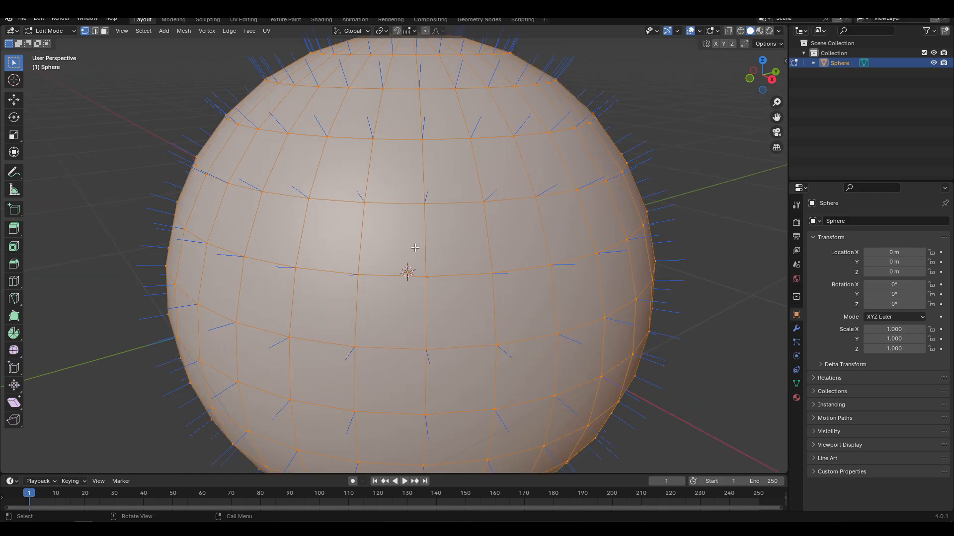
mouse_move(540, 198)
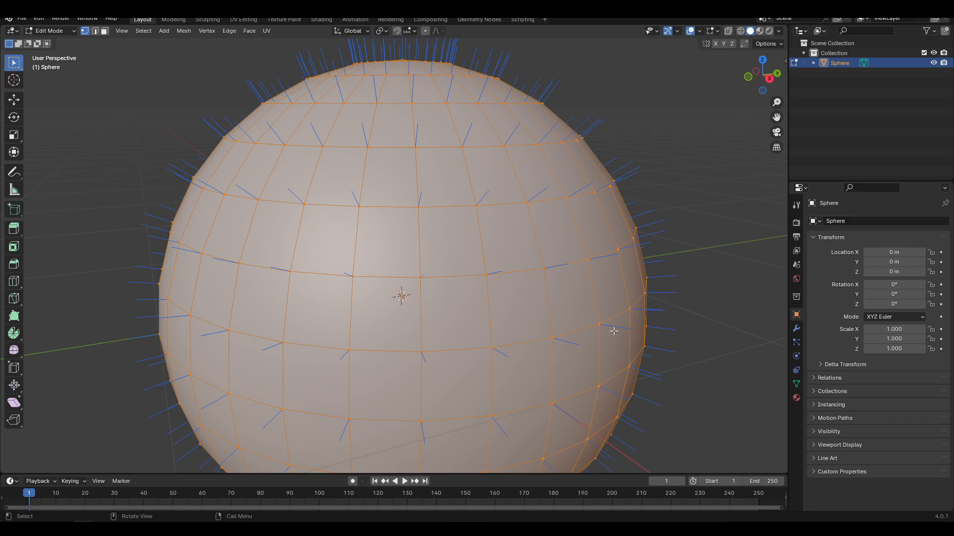
- Return to Object Mode so the UV sphere shows smooth without normal lines, and orbit around it
key(Tab)
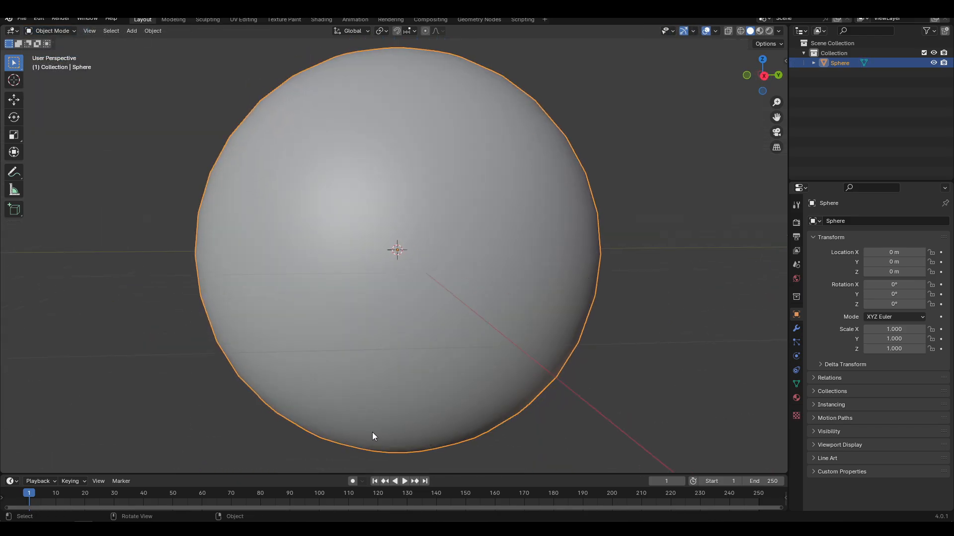
drag(373, 437, 517, 331)
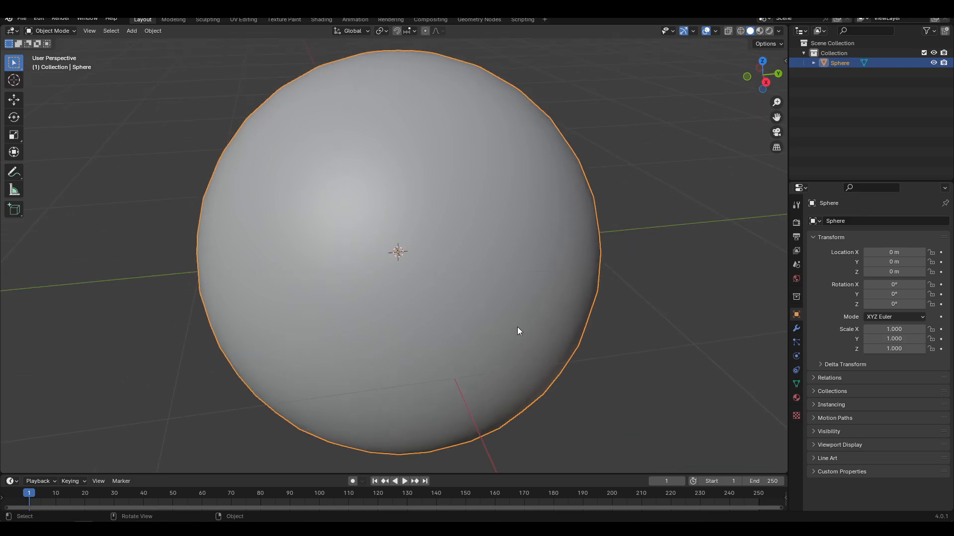
mouse_move(576, 255)
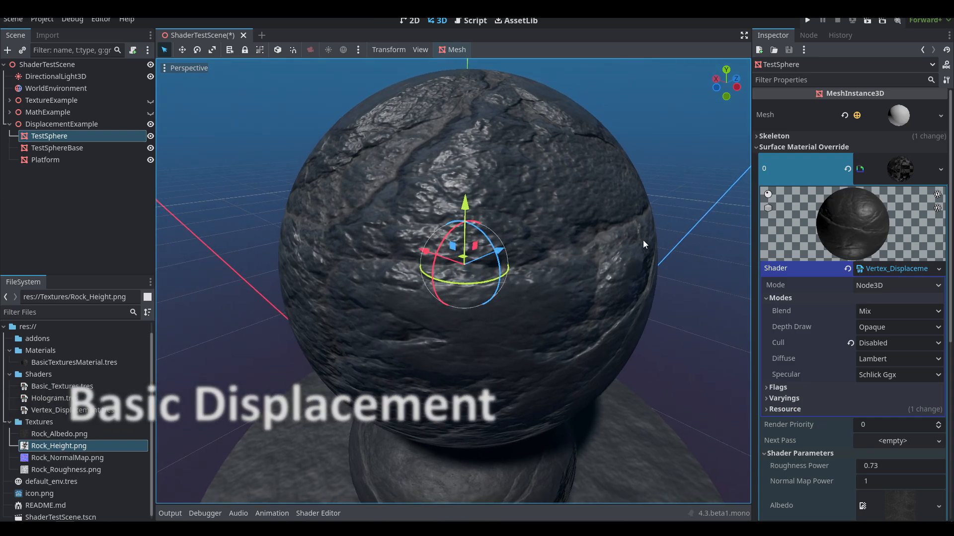
- Add vertex and normal input nodes, placing normal above vertex, and feed normal into a new MultiplyVector node
click(318, 513)
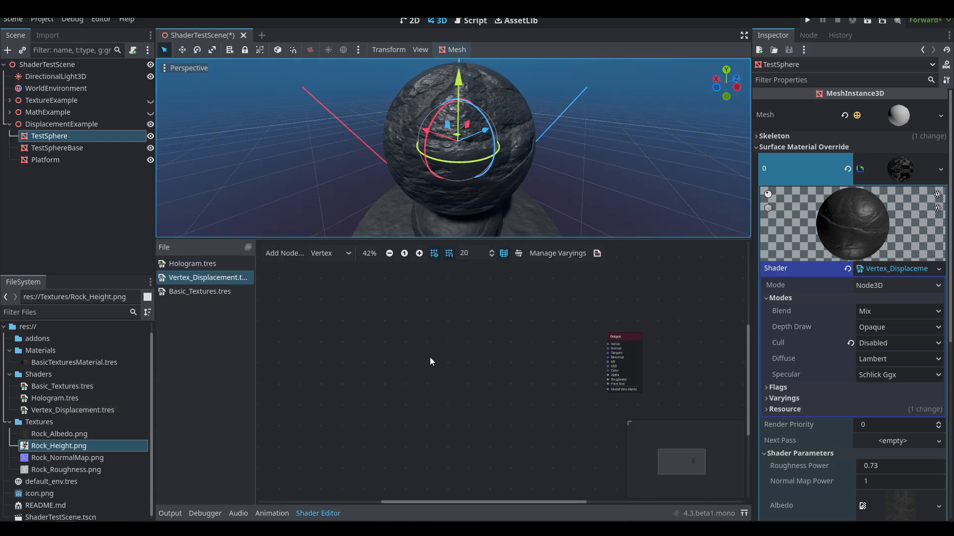
text(floatpa)
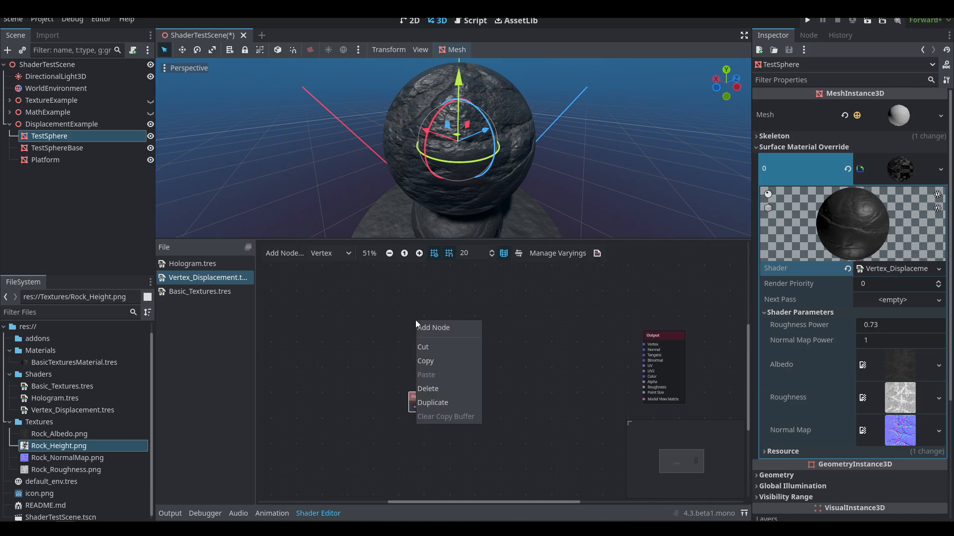
click(433, 327)
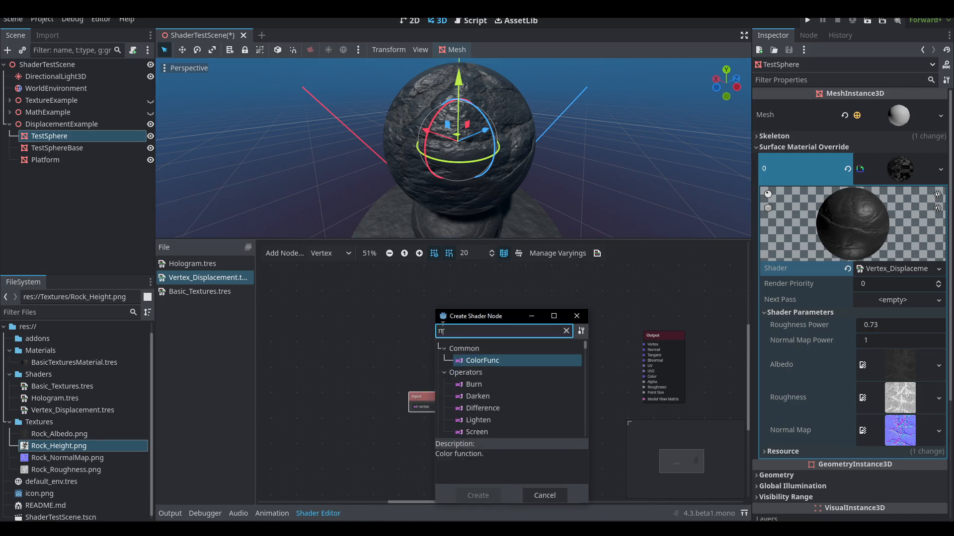
click(544, 495)
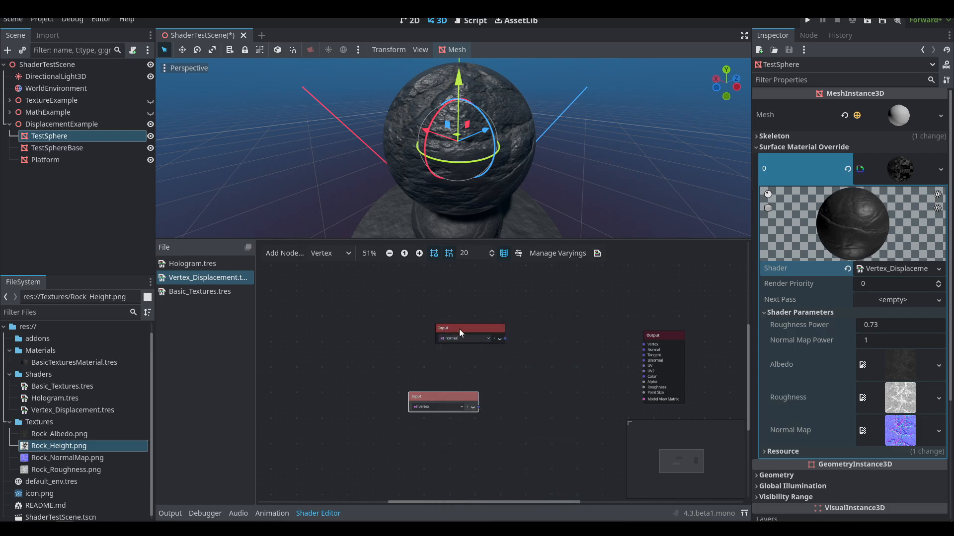
drag(467, 329, 427, 310)
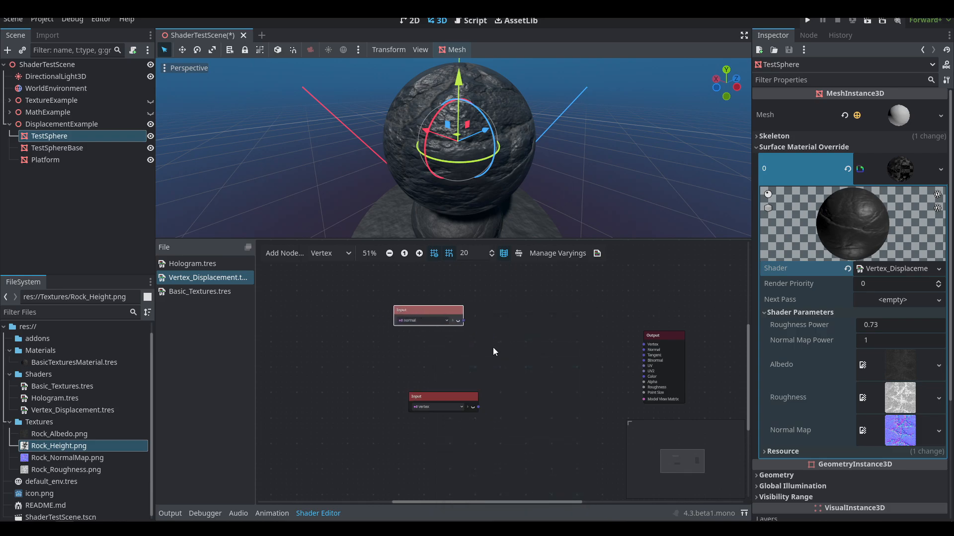
mouse_move(470, 345)
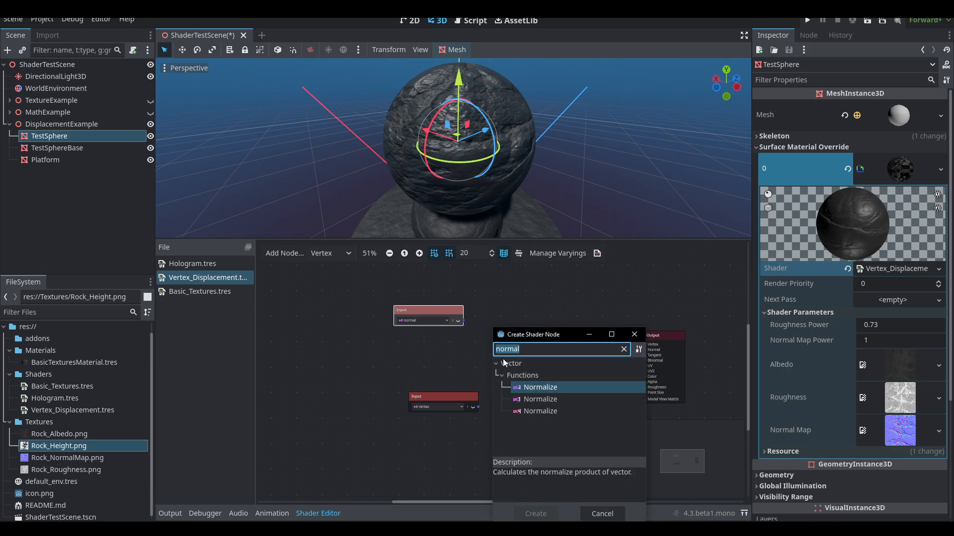
text(mult)
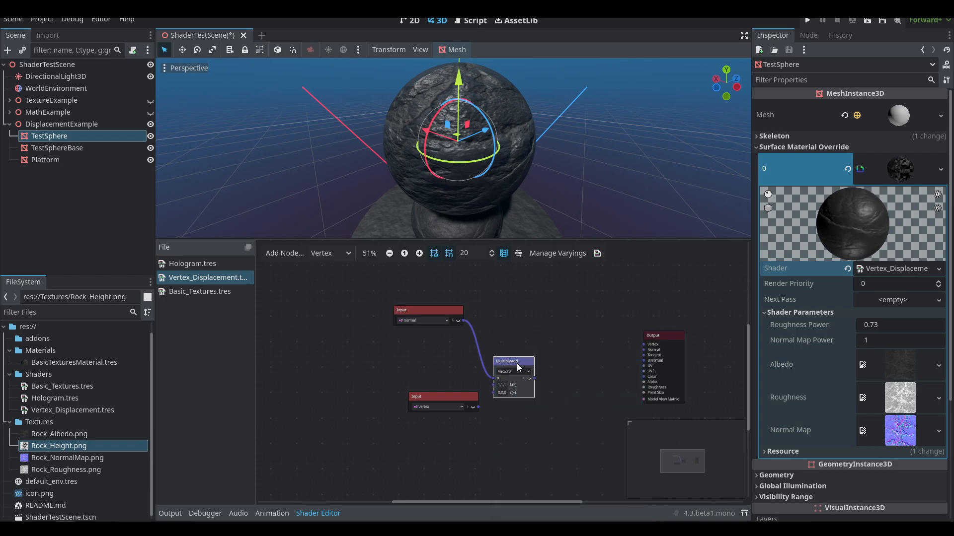
- Assign TestSphere's Surface Material Override to the material using the Vertex_Displacement shader
drag(517, 364, 527, 349)
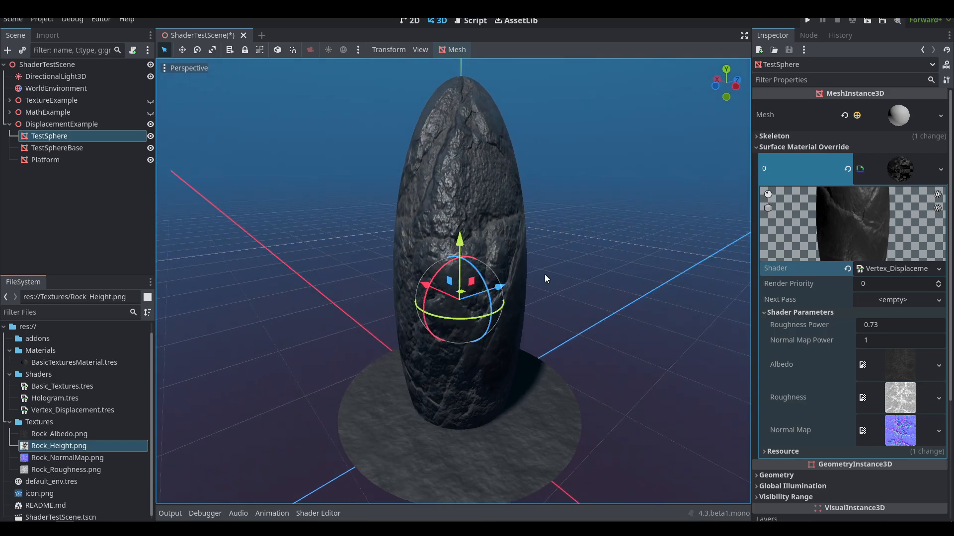
- Add a Heightmap Texture2DParameter with a Texture2D sampler and wire its red channel into MultiplyAdd b
click(318, 514)
text(t)
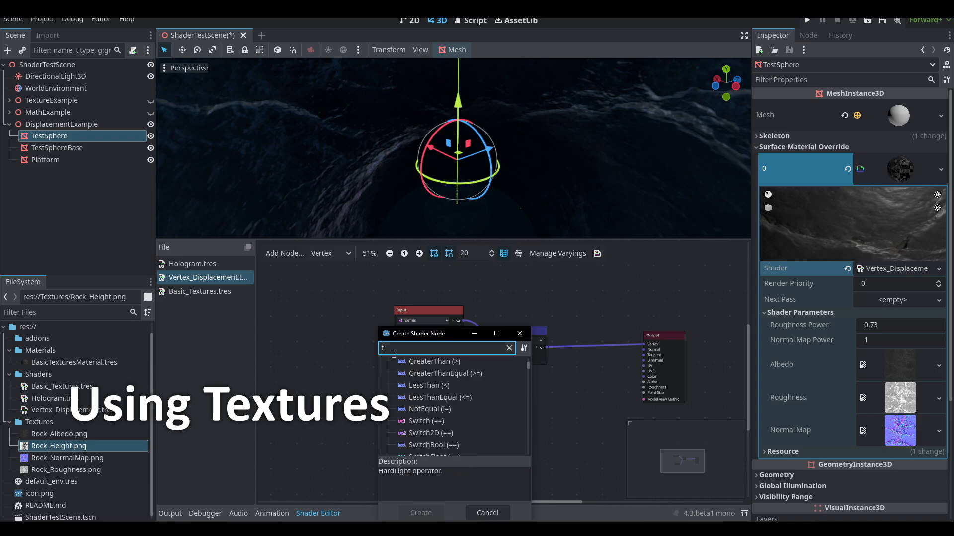
text(exture)
text(Heightmap)
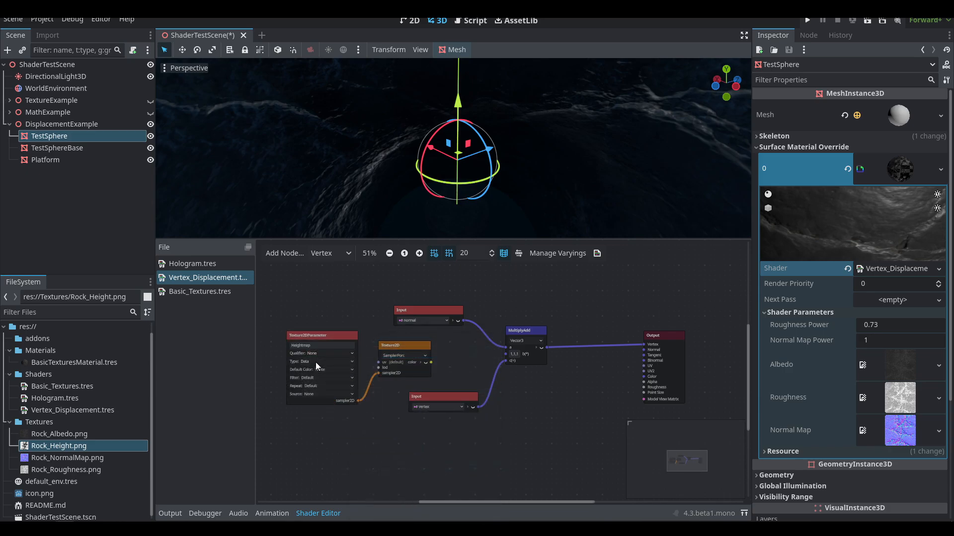
click(326, 361)
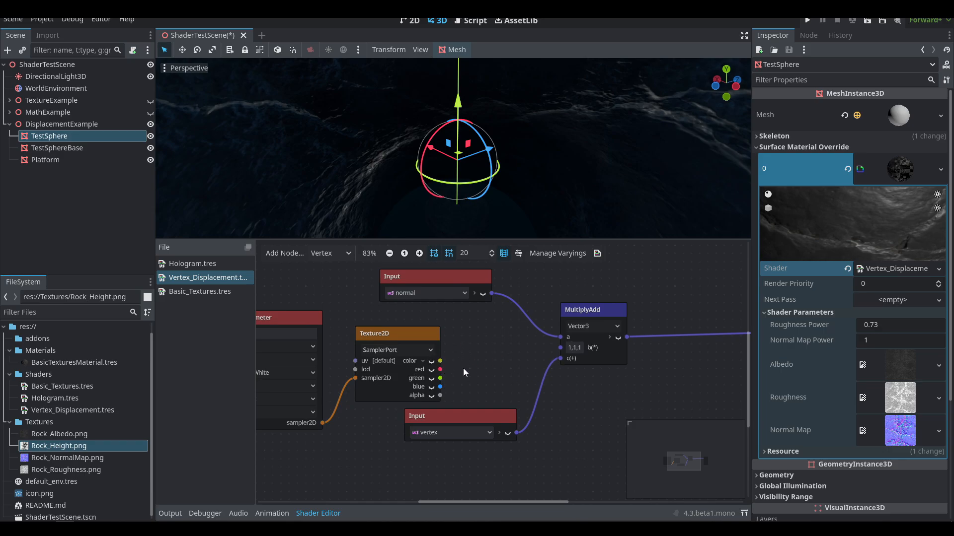
click(58, 446)
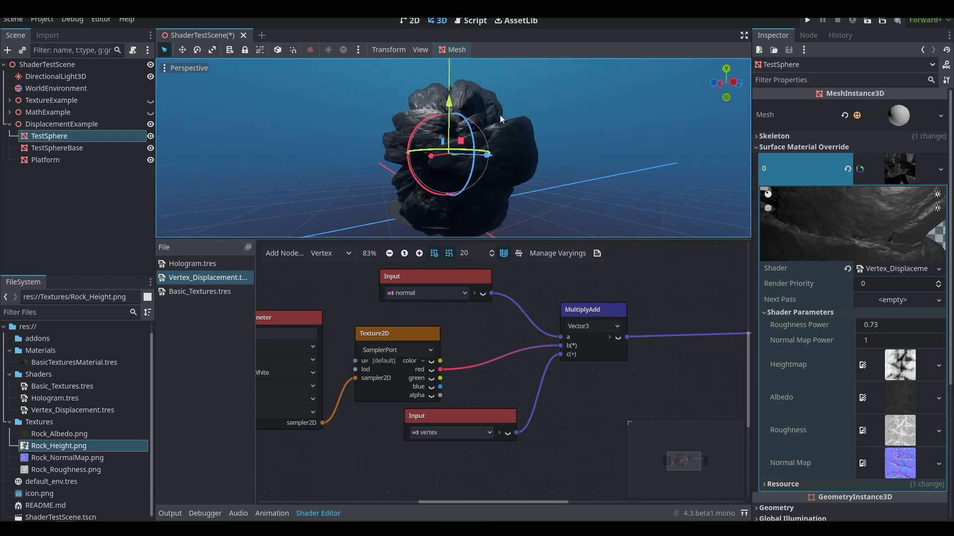
- Insert a DisplacementValue FloatParameter multiplied with red before MultiplyAdd b, tuned to 0.134
drag(498, 119, 559, 177)
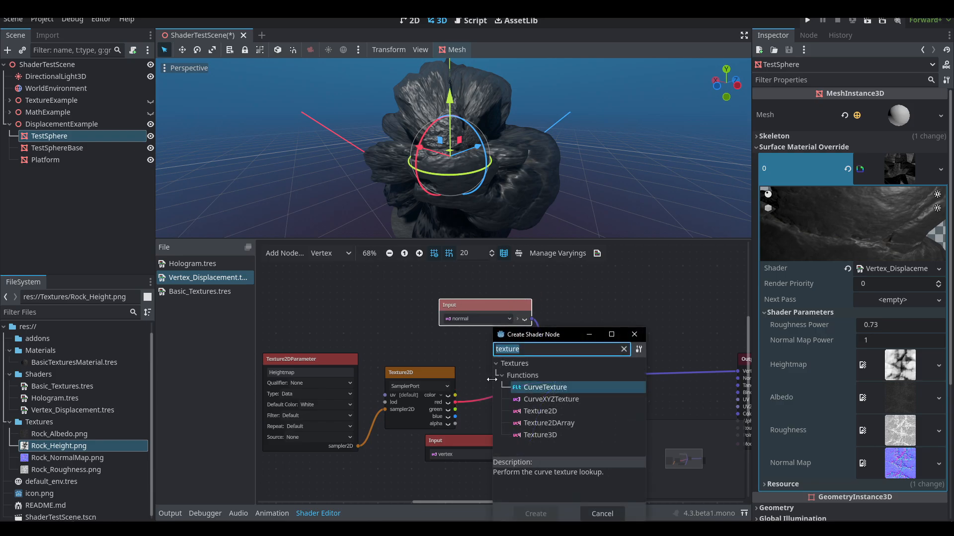
text(mult)
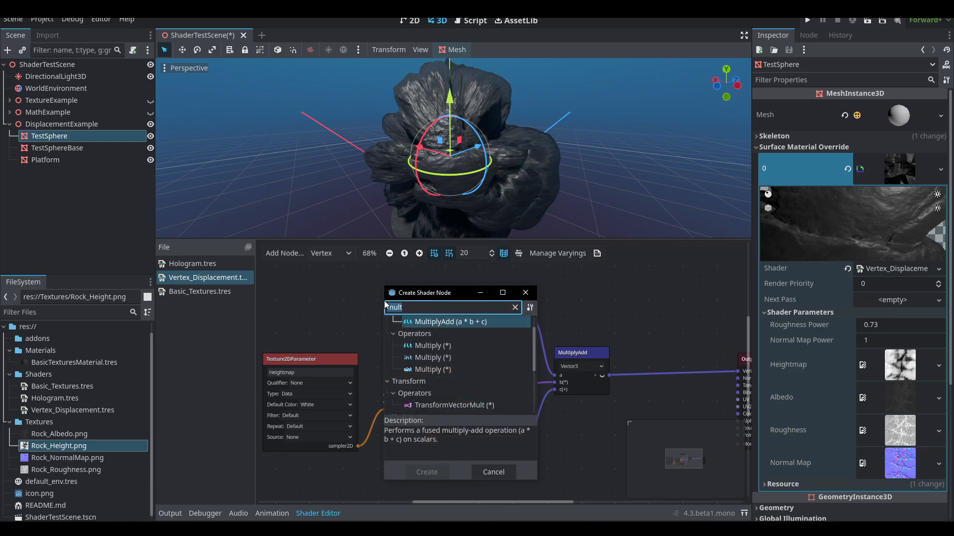
text(floatp)
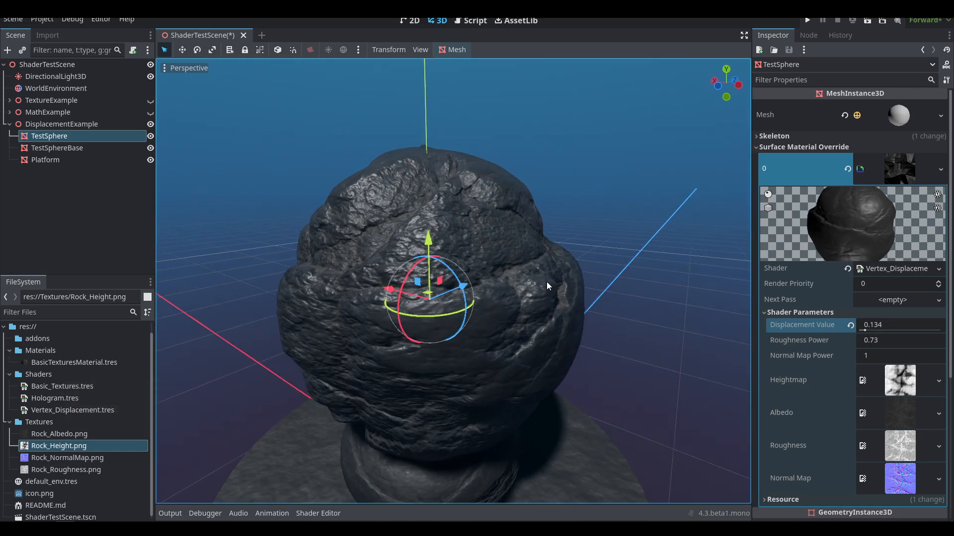
- Set Displacement Value to 0.184 and Normal Map Power to 2, inspecting the rock from above and up close
drag(547, 286, 542, 248)
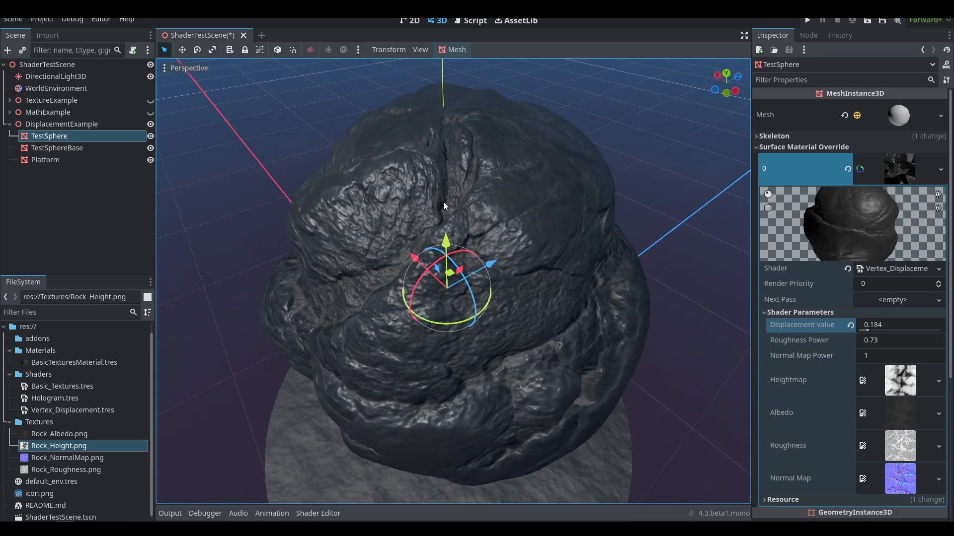
mouse_move(521, 250)
text(2)
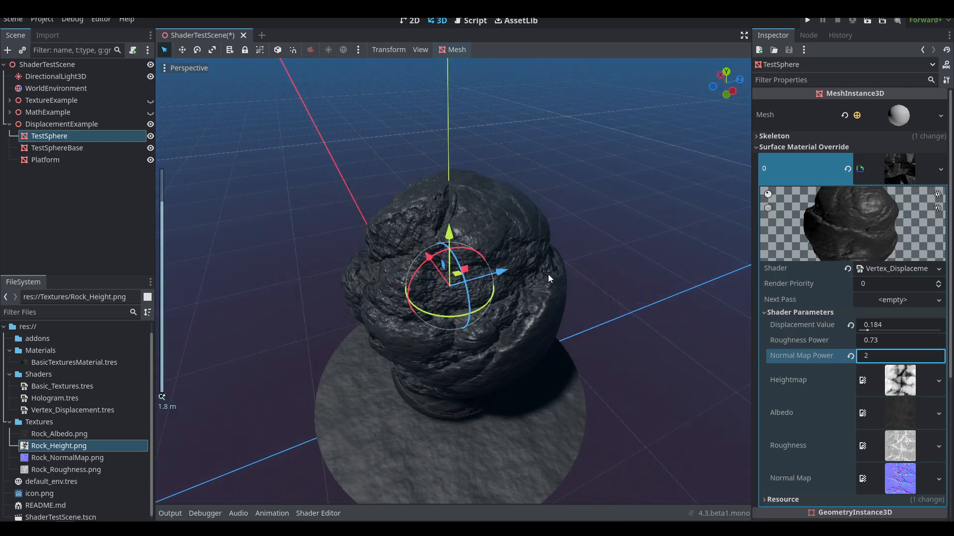
drag(548, 278, 657, 324)
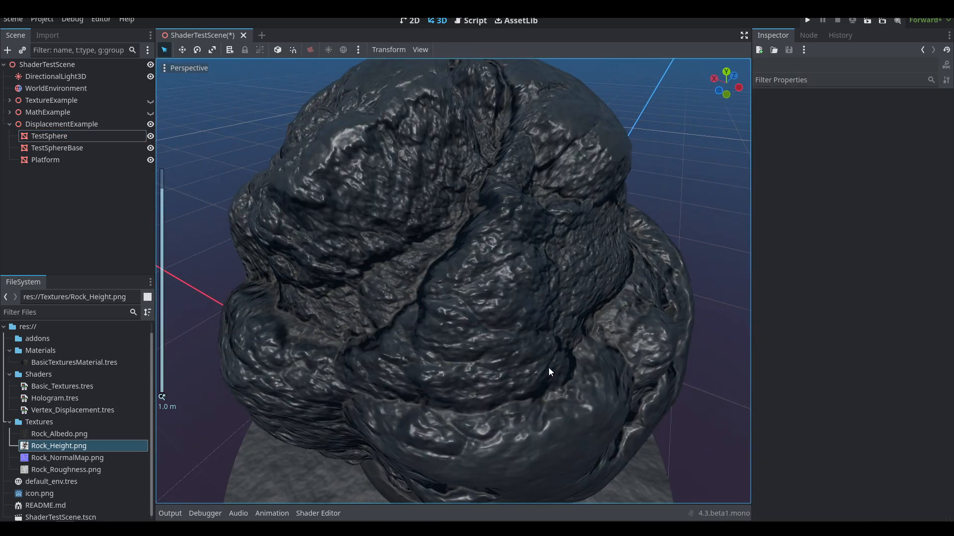
- Reopen the shader graph, check the Fragment stage, return to Vertex and zoom out the full network
click(318, 514)
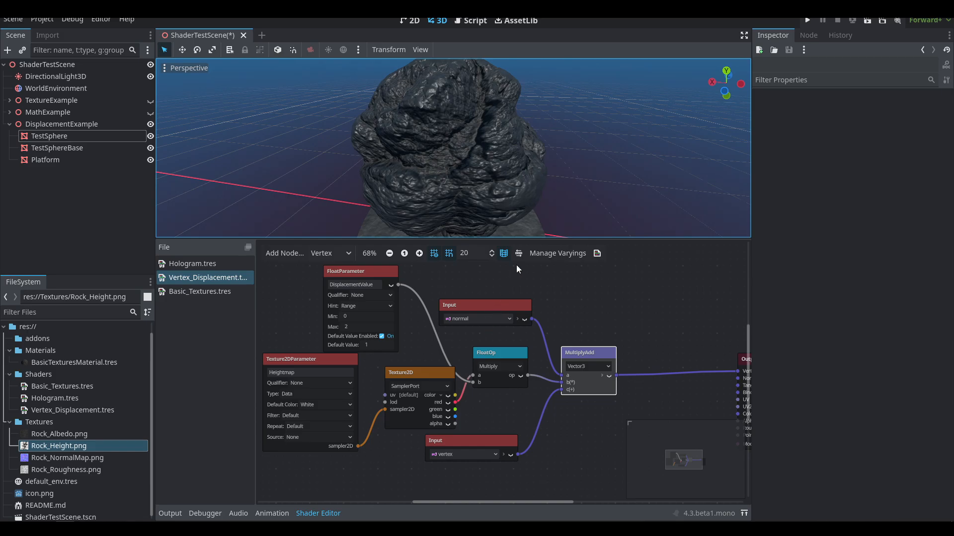
mouse_move(639, 315)
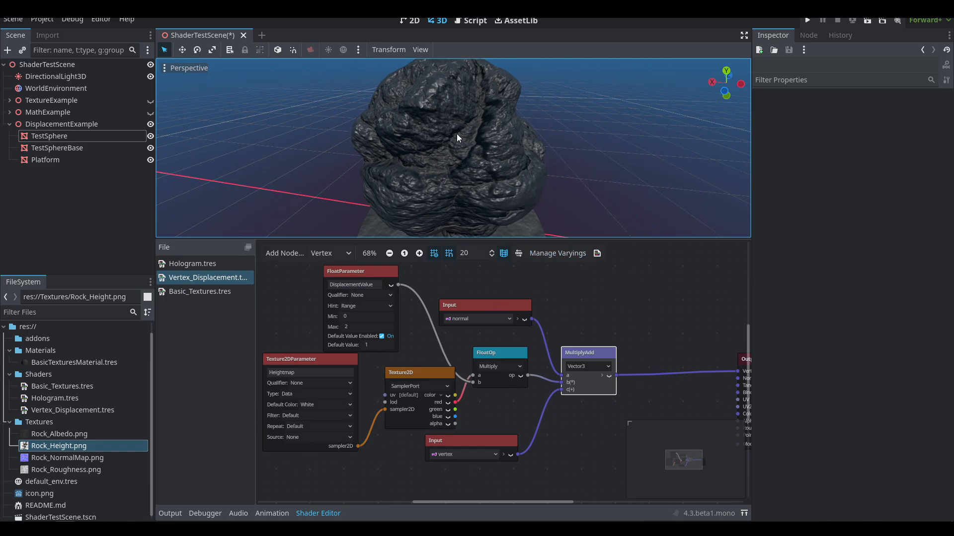
click(330, 253)
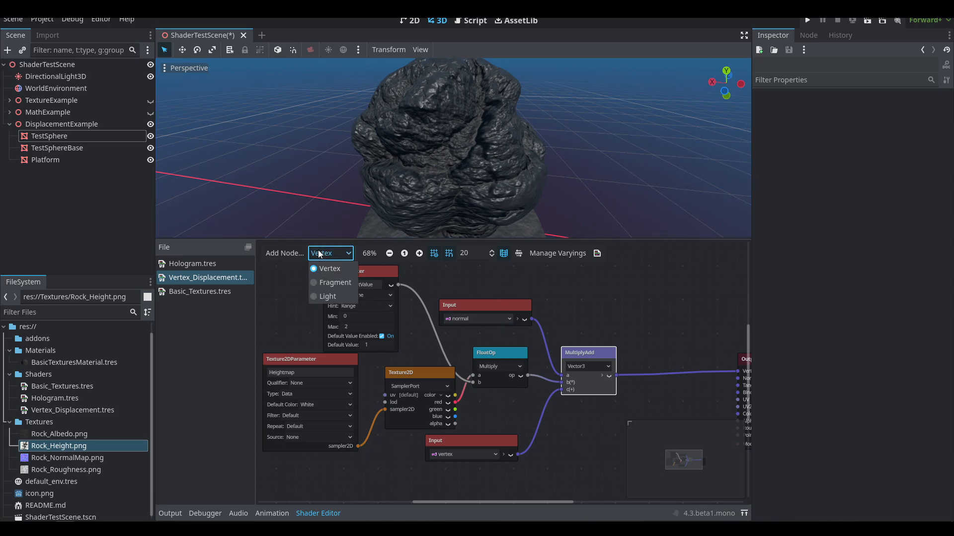
click(335, 282)
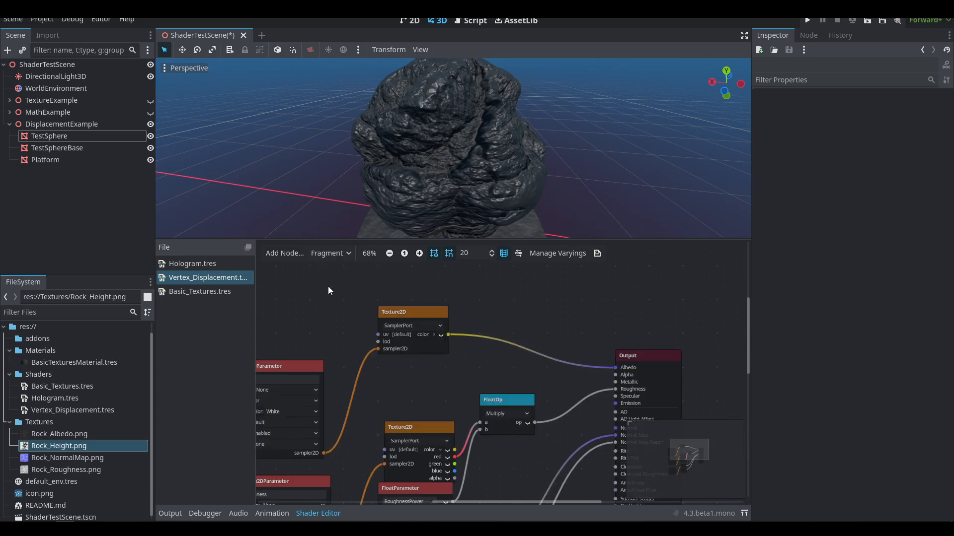
click(329, 253)
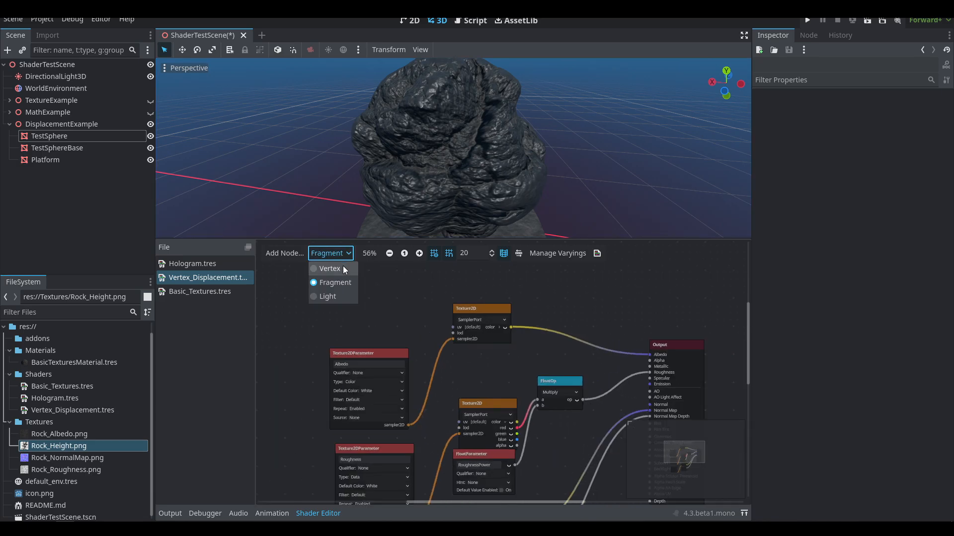
click(329, 269)
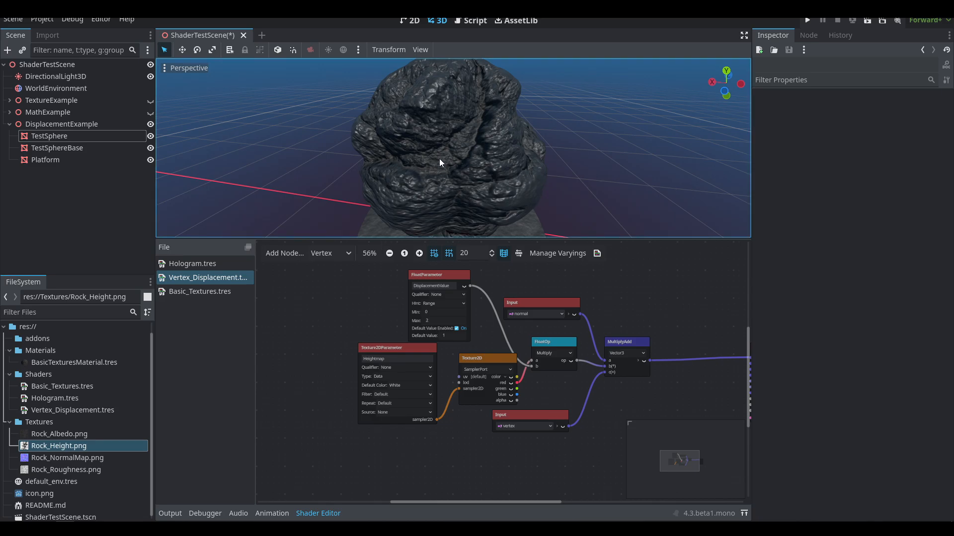
scroll(down, 3)
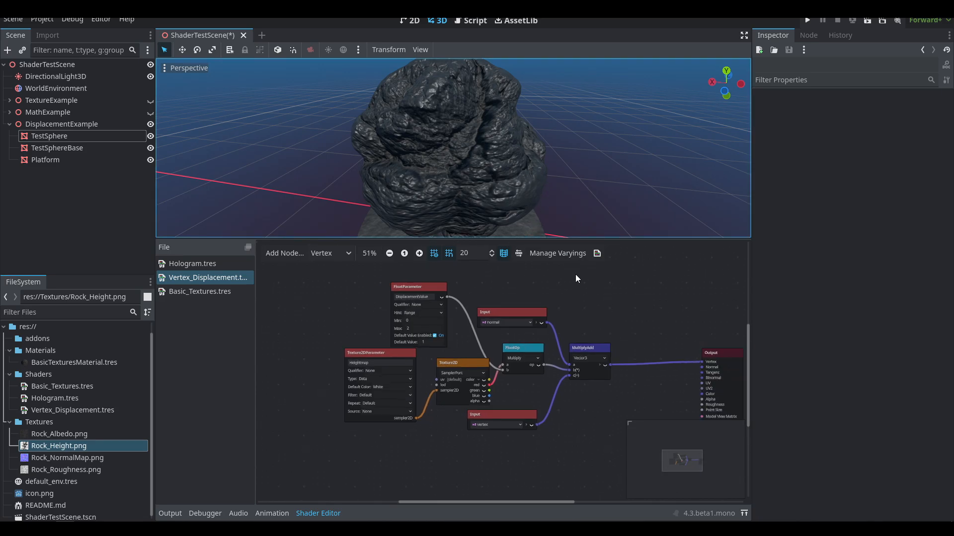